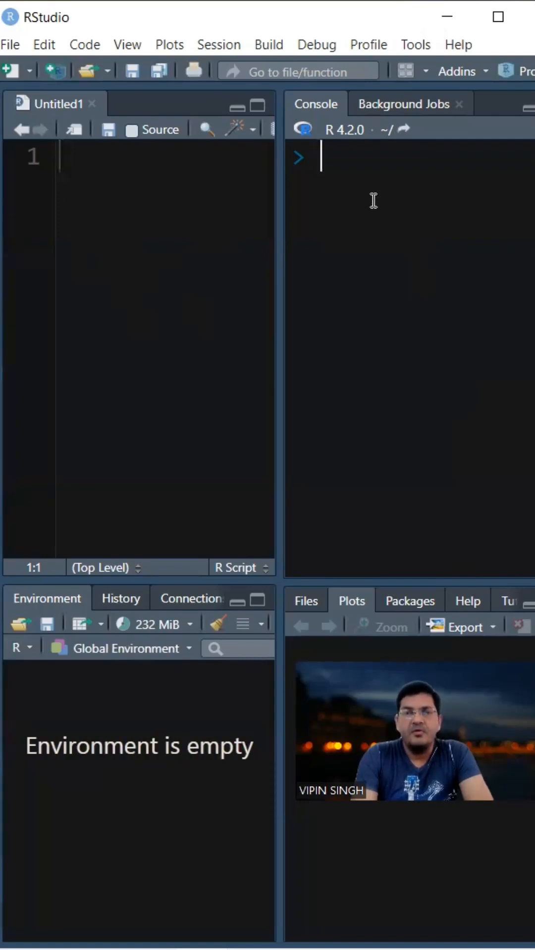
{"action": "mouse_move", "coordinate": [346, 208]}
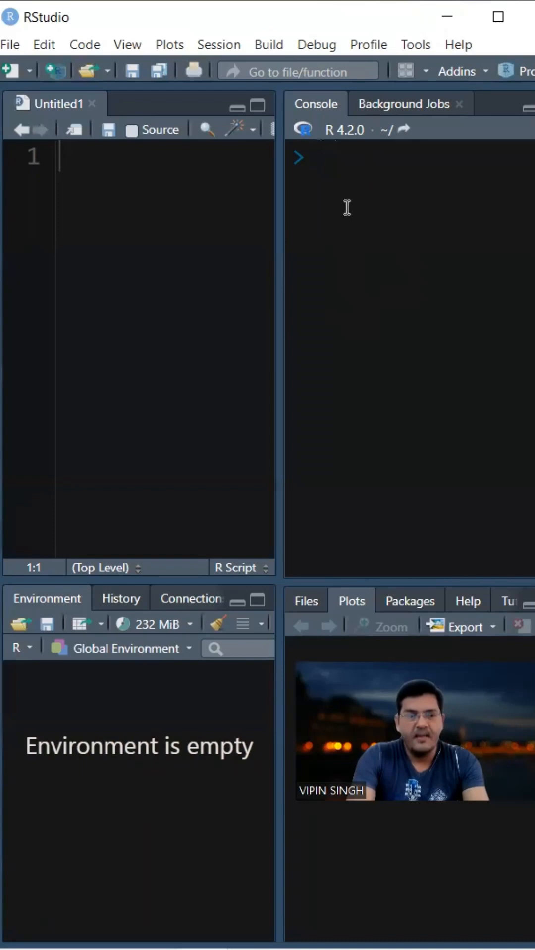
- Evaluate 3+2 in the Console to get the result 5
{"action": "type", "text": "3+2"}
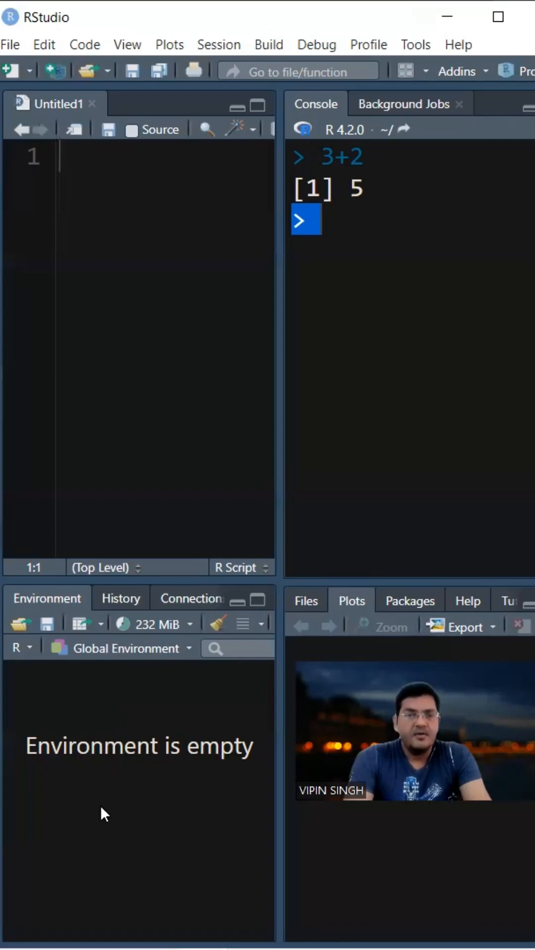
{"action": "mouse_move", "coordinate": [133, 727]}
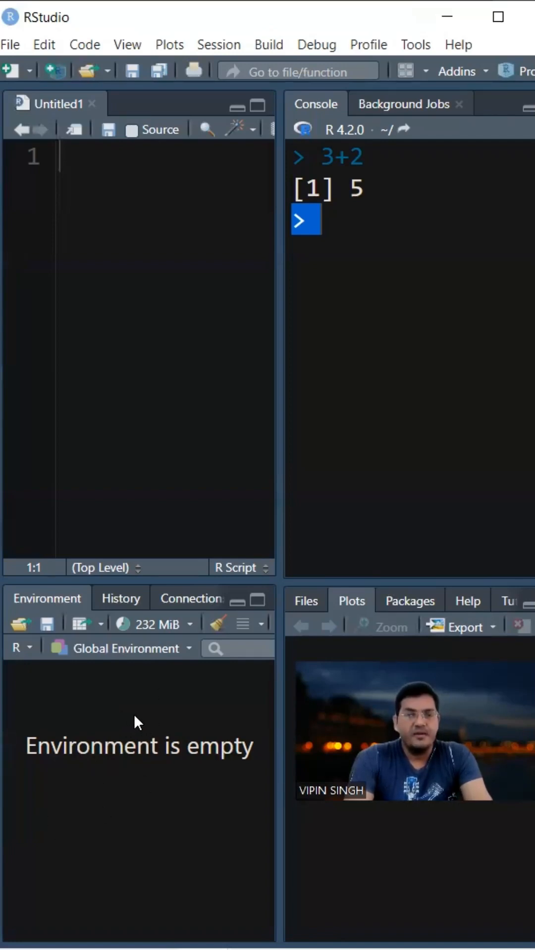
- Write and run a="DNA" in the Untitled1 script so a appears in Environment
{"action": "type", "text": "a"}
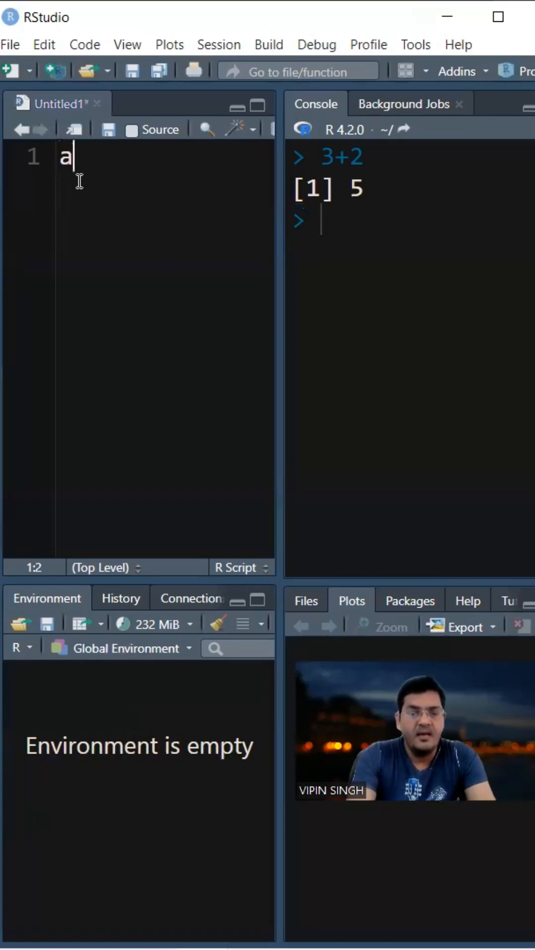
{"action": "type", "text": "=\"DNA\""}
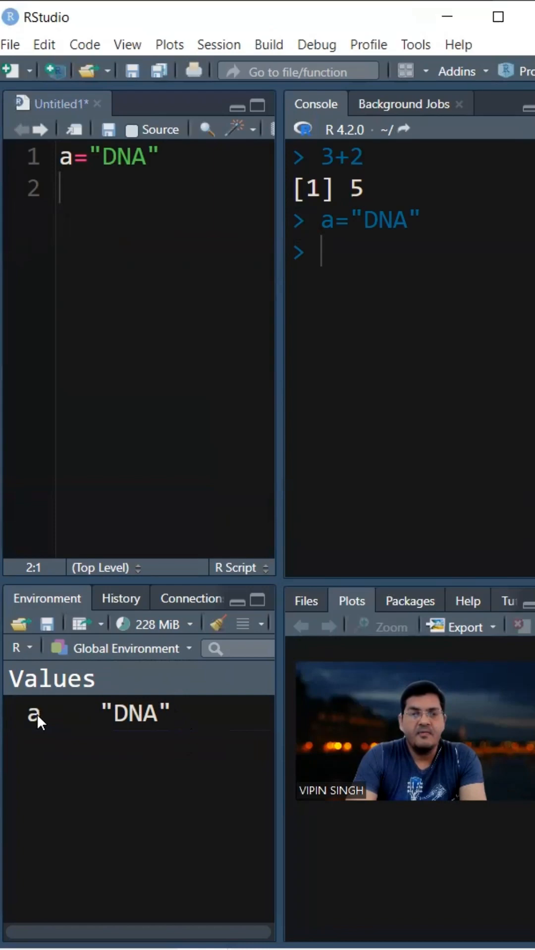
{"action": "mouse_move", "coordinate": [48, 715]}
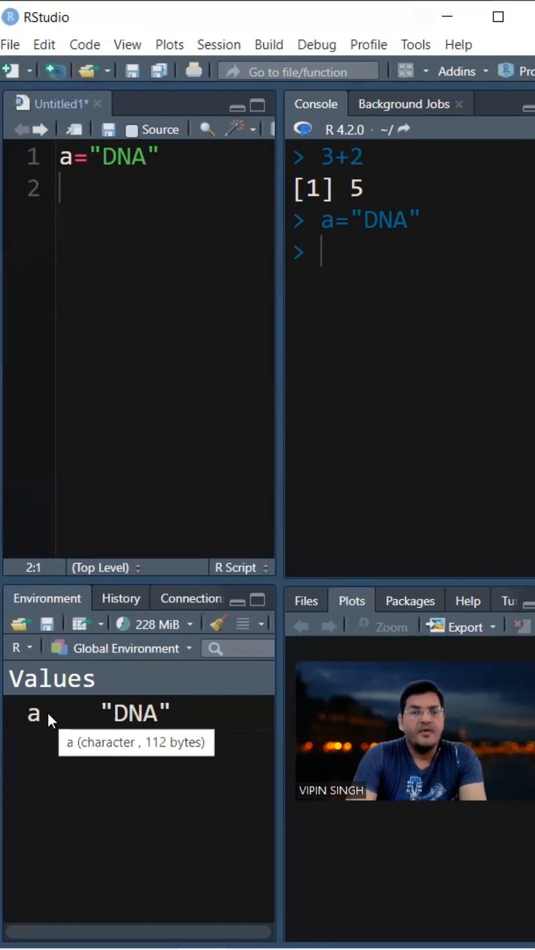
{"action": "mouse_move", "coordinate": [173, 724]}
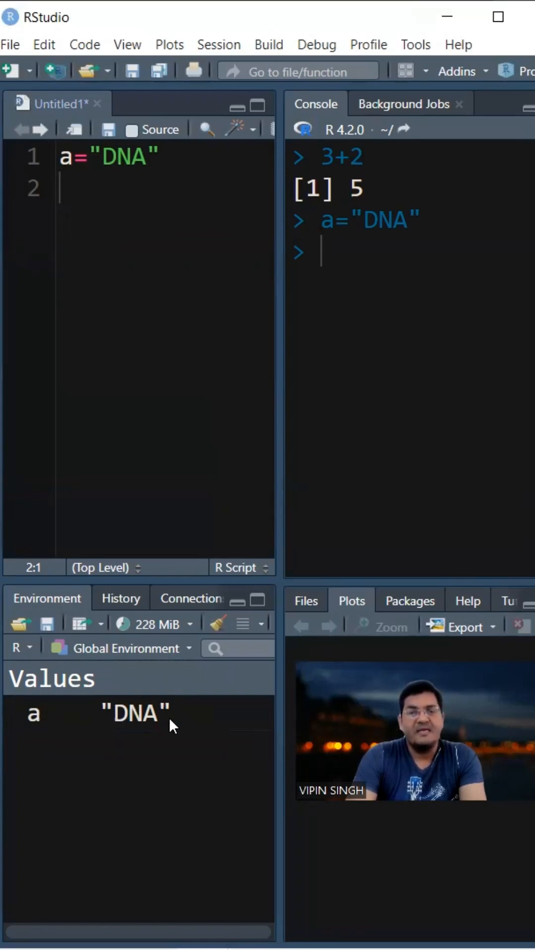
- Add print(a) on script line 2 and run it, printing "DNA"
{"action": "type", "text": "print(a"}
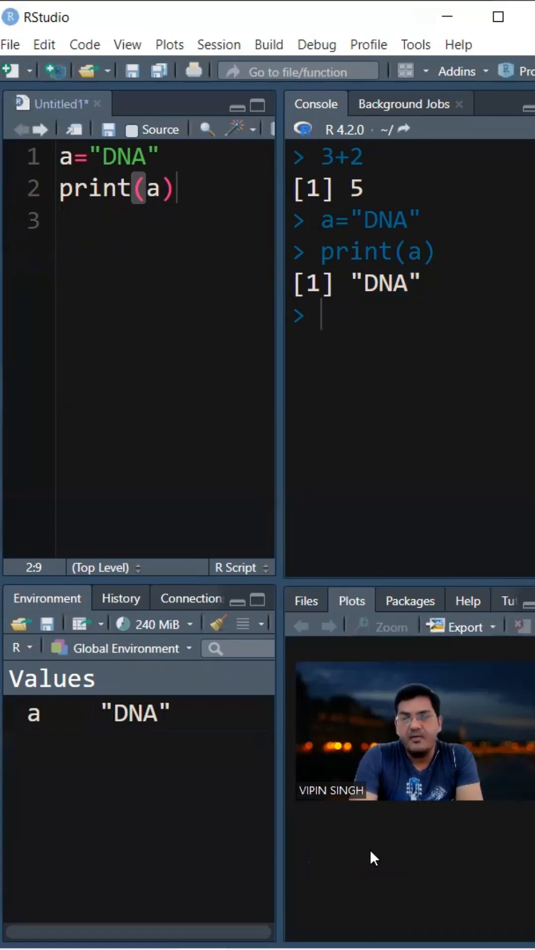
- View the Packages list, then switch the lower-right pane to Help
{"action": "left_click", "coordinate": [305, 600]}
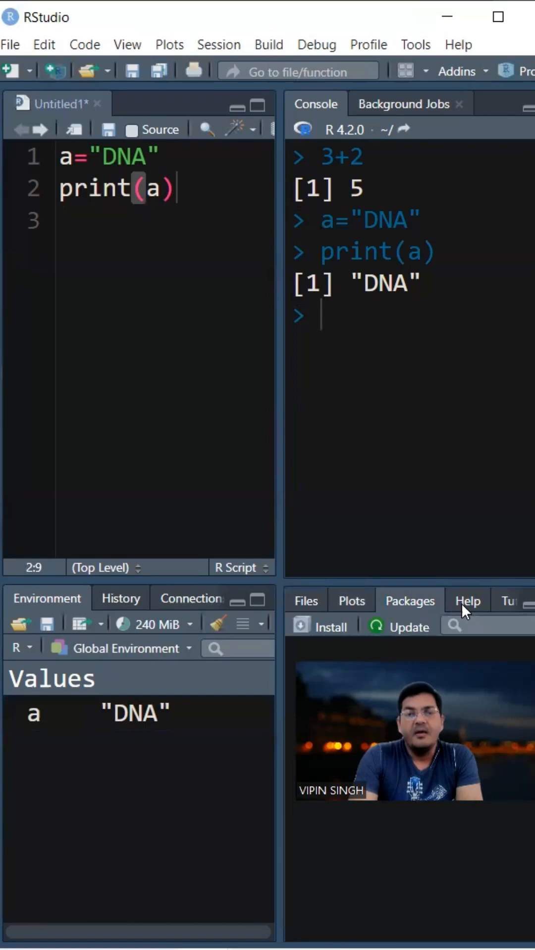
{"action": "left_click", "coordinate": [466, 600]}
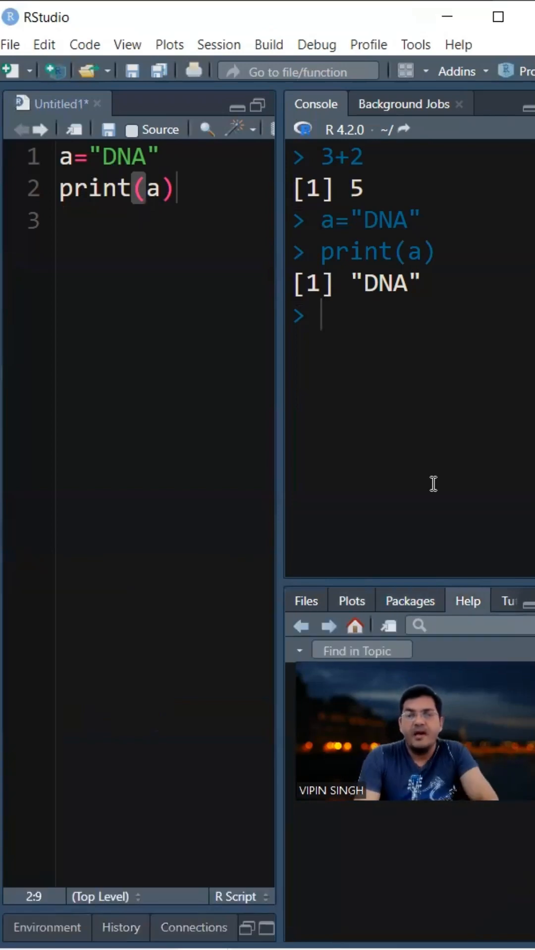